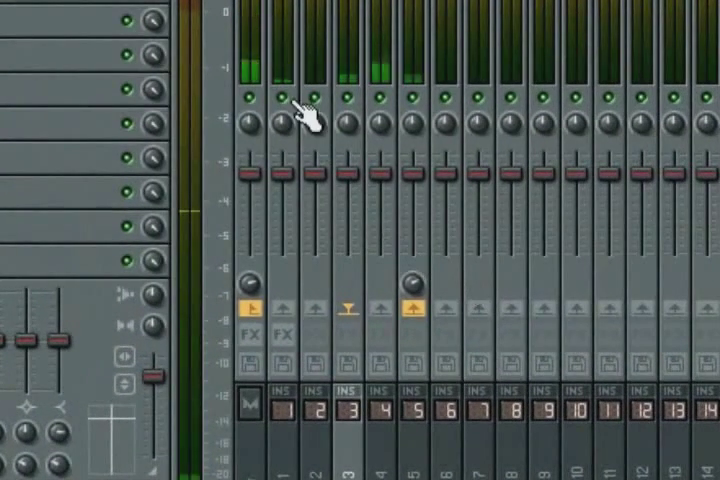
{"action": "mouse_move", "coordinate": [410, 200]}
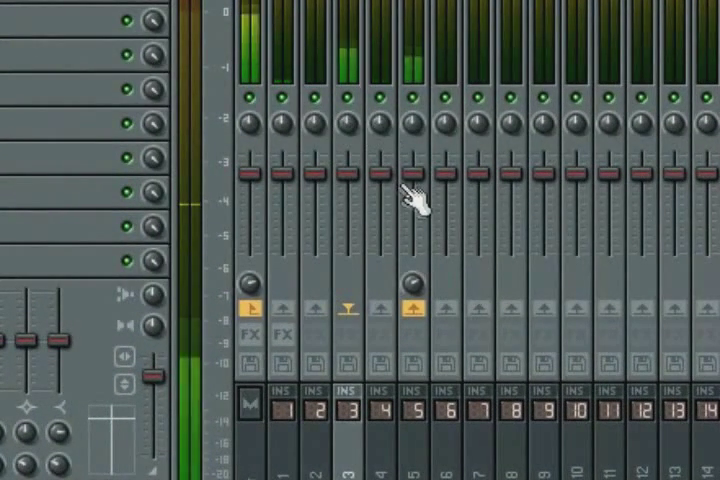
{"action": "mouse_move", "coordinate": [380, 385]}
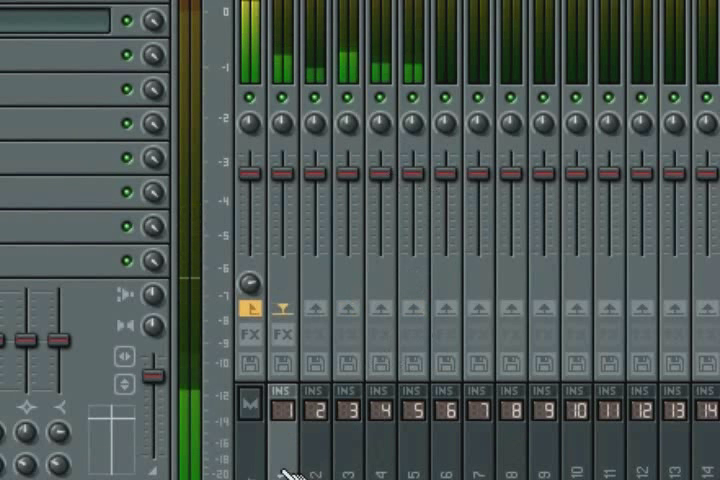
{"action": "mouse_move", "coordinate": [425, 335]}
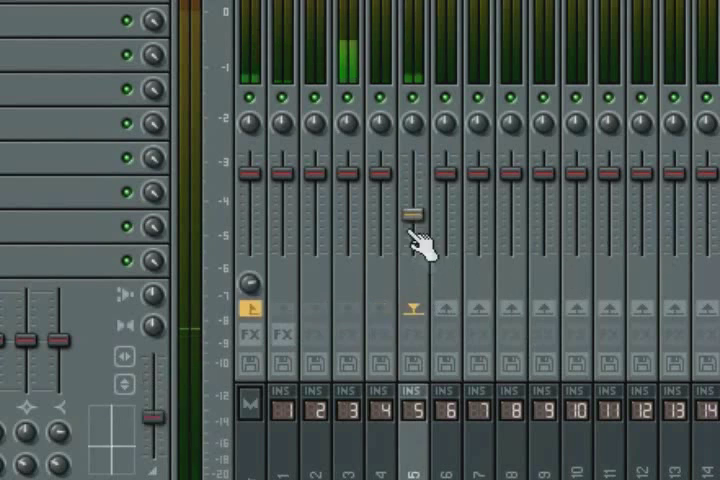
- Drag the Insert 5 submix fader down to lower its volume
{"action": "left_click_drag", "start_coordinate": [411, 215], "coordinate": [411, 190]}
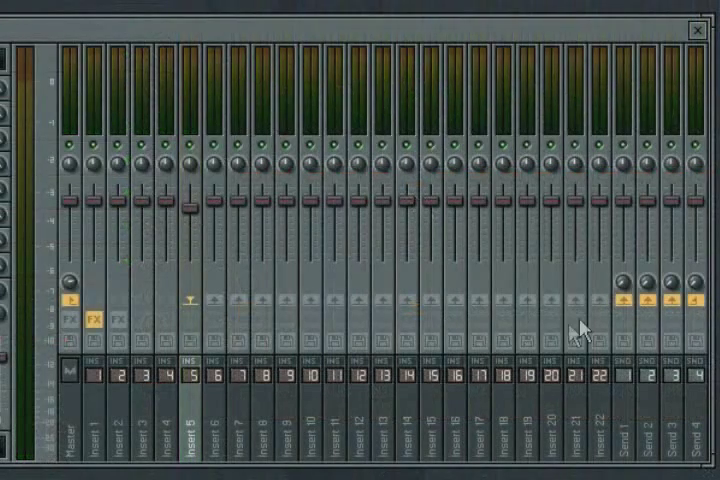
{"action": "mouse_move", "coordinate": [455, 400]}
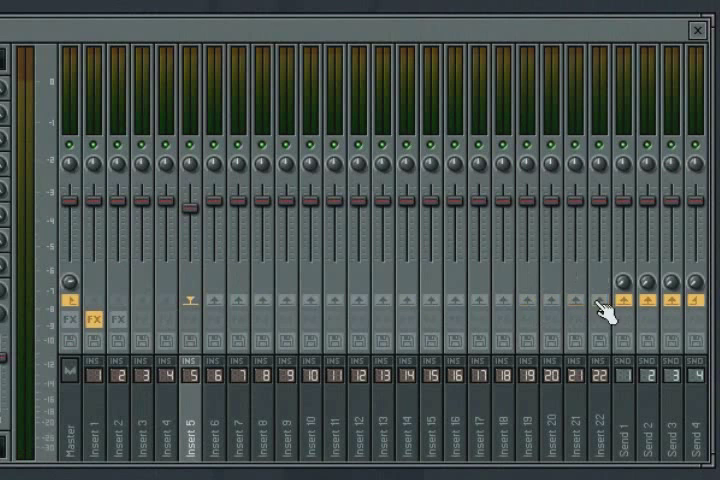
{"action": "mouse_move", "coordinate": [95, 435]}
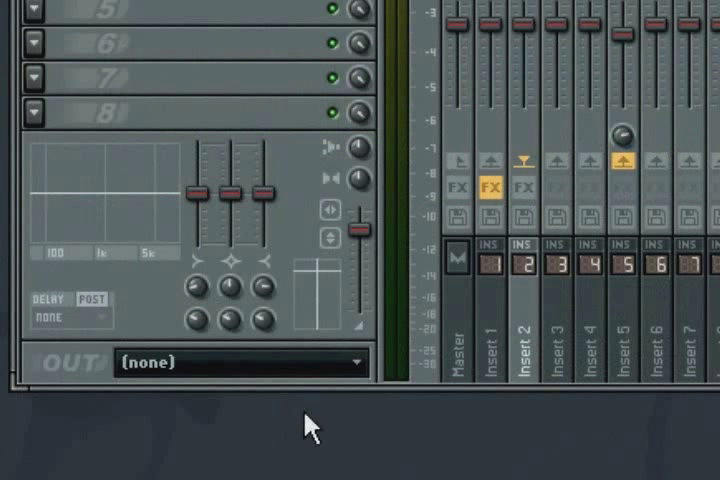
{"action": "left_click", "coordinate": [240, 362]}
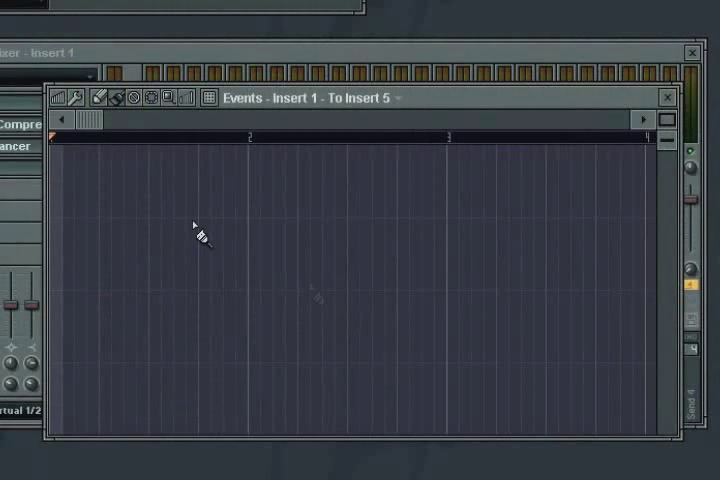
{"action": "left_click_drag", "start_coordinate": [195, 230], "coordinate": [300, 280]}
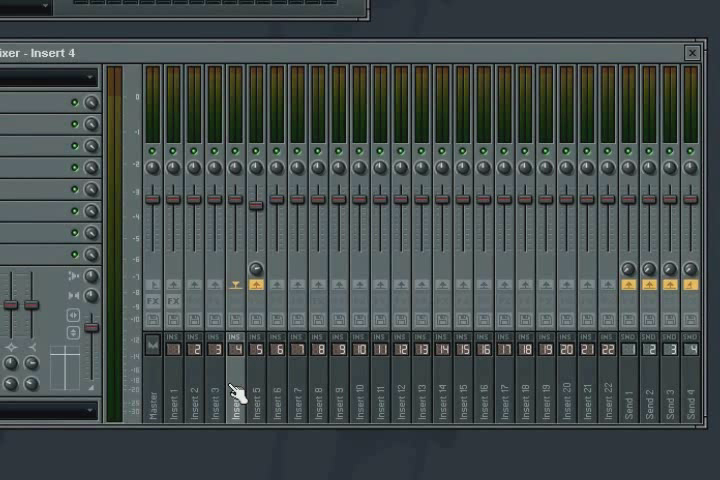
{"action": "mouse_move", "coordinate": [258, 393]}
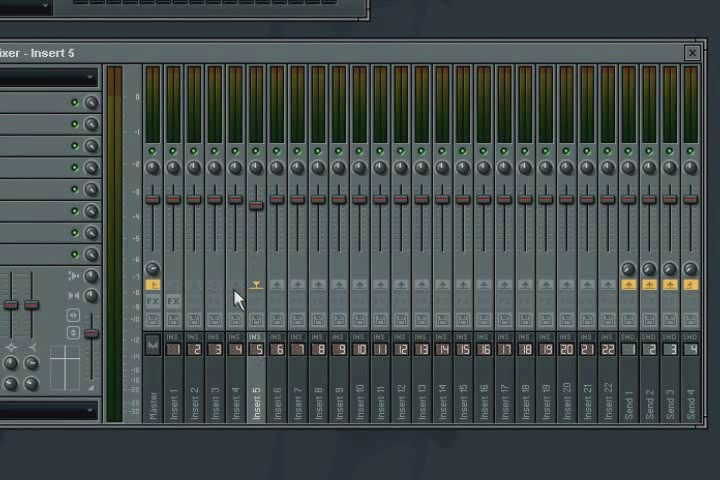
{"action": "mouse_move", "coordinate": [240, 293]}
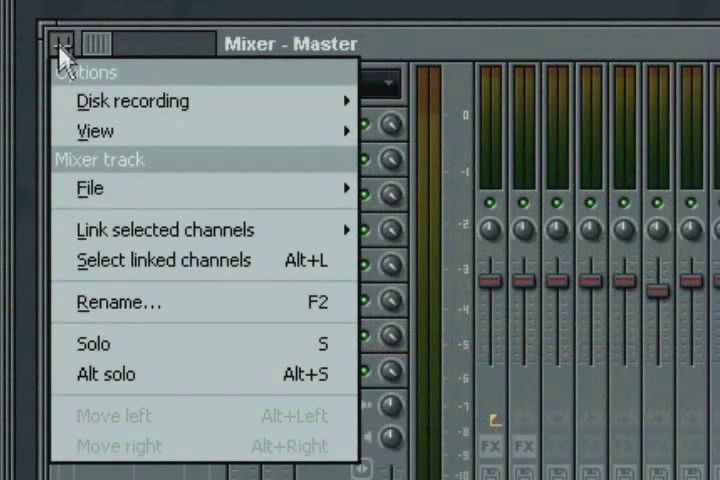
- Set the mixer view to show track names at the bottom
{"action": "left_click", "coordinate": [95, 131]}
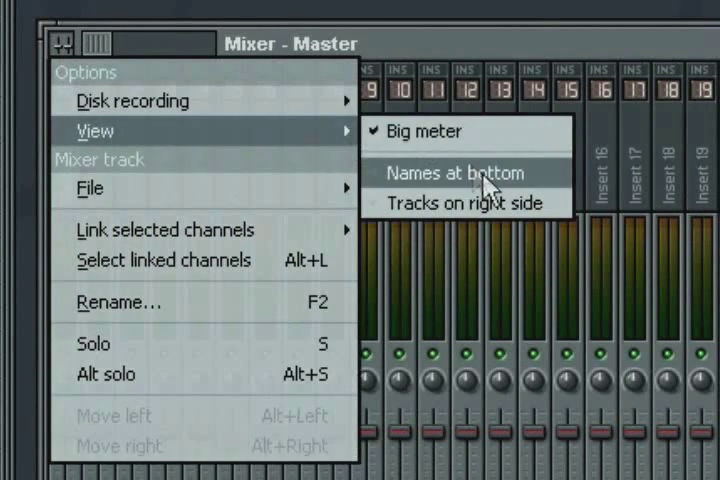
{"action": "left_click", "coordinate": [455, 173]}
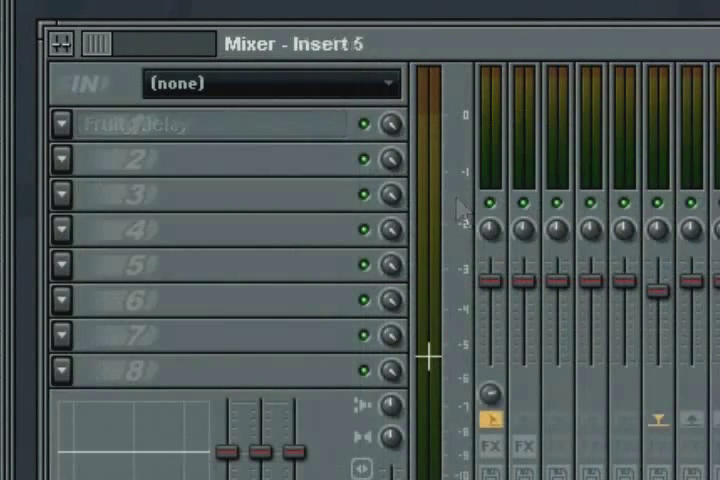
{"action": "scroll", "scroll_direction": "down", "scroll_amount": 3}
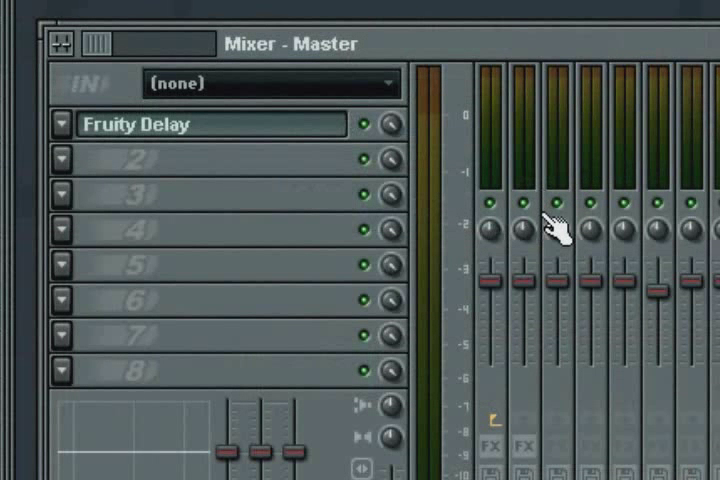
{"action": "mouse_move", "coordinate": [540, 230]}
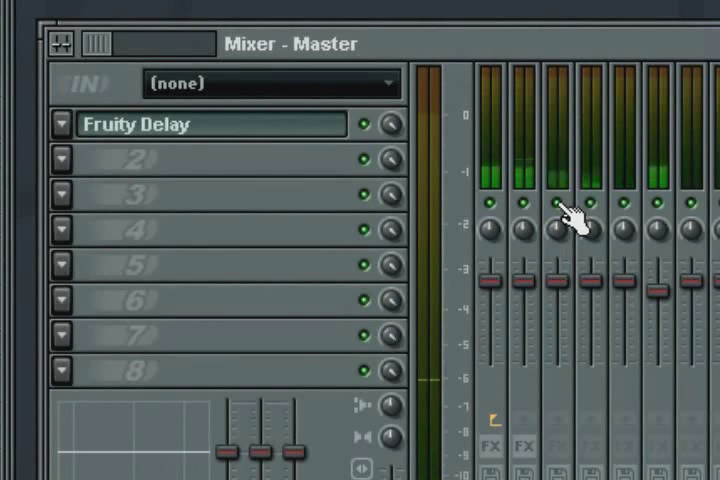
{"action": "left_click", "coordinate": [400, 445]}
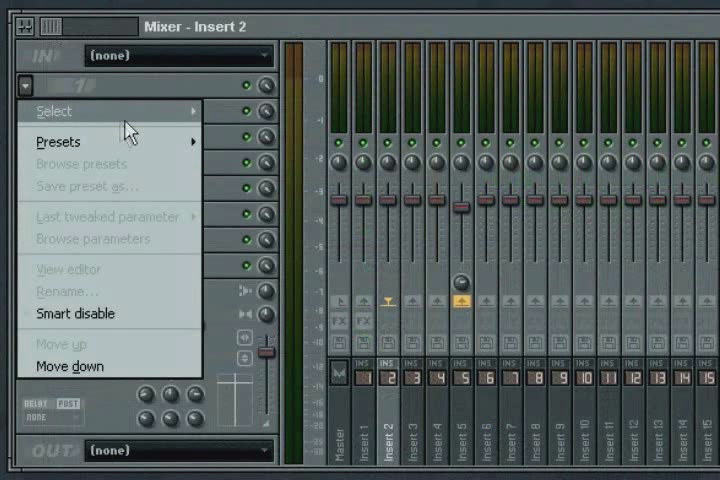
- Load EQUO into Insert 2's first slot, disable the track's effects, and view its audio inputs
{"action": "left_click", "coordinate": [54, 111]}
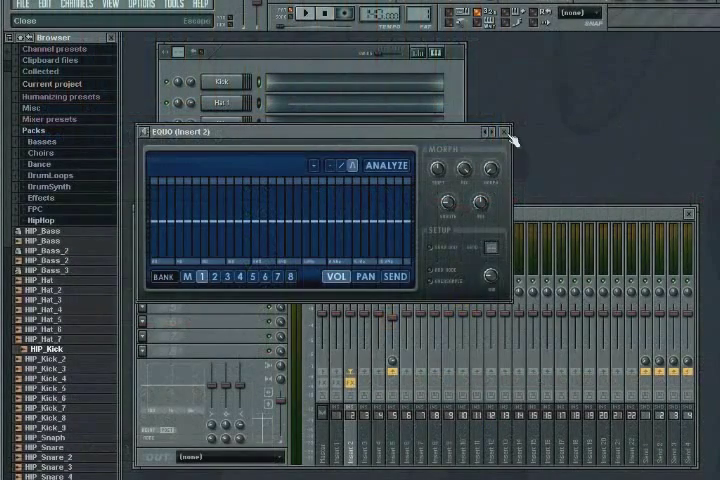
{"action": "left_click", "coordinate": [508, 131]}
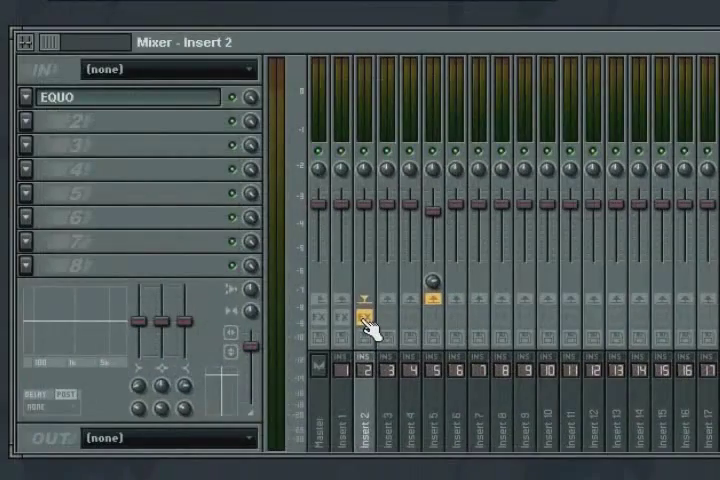
{"action": "left_click", "coordinate": [345, 320]}
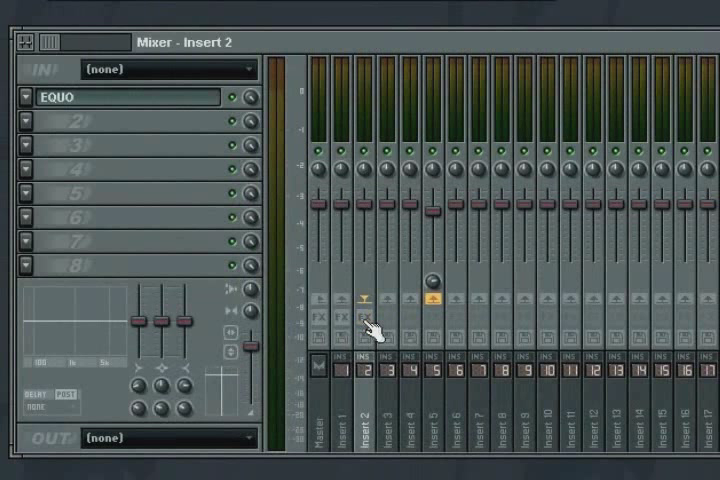
{"action": "mouse_move", "coordinate": [375, 345]}
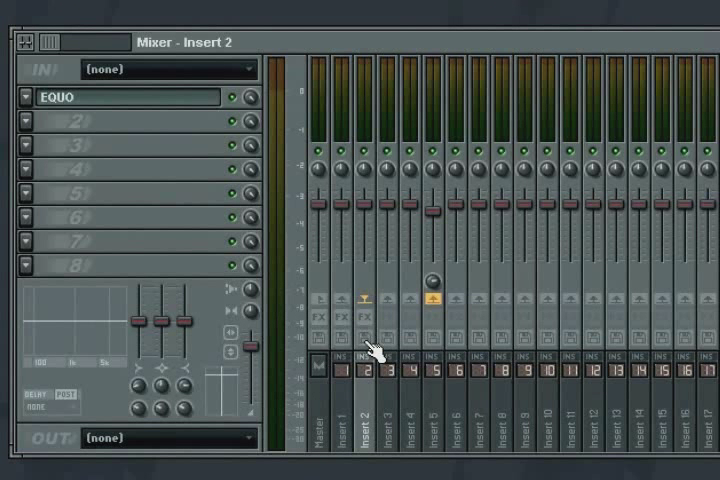
{"action": "mouse_move", "coordinate": [205, 259]}
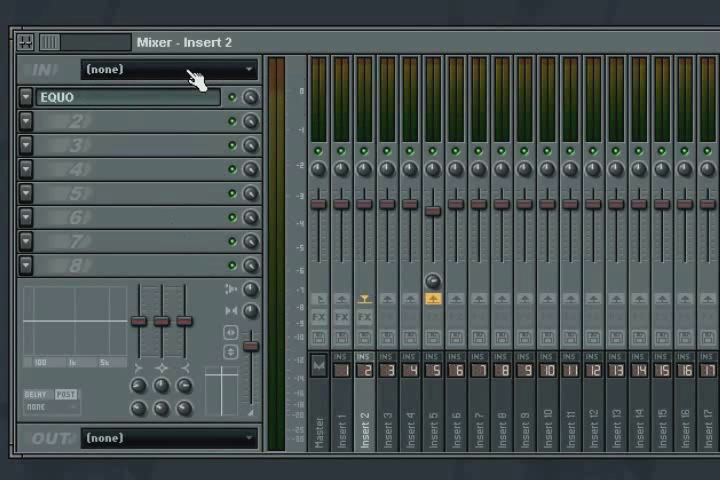
{"action": "left_click", "coordinate": [160, 437]}
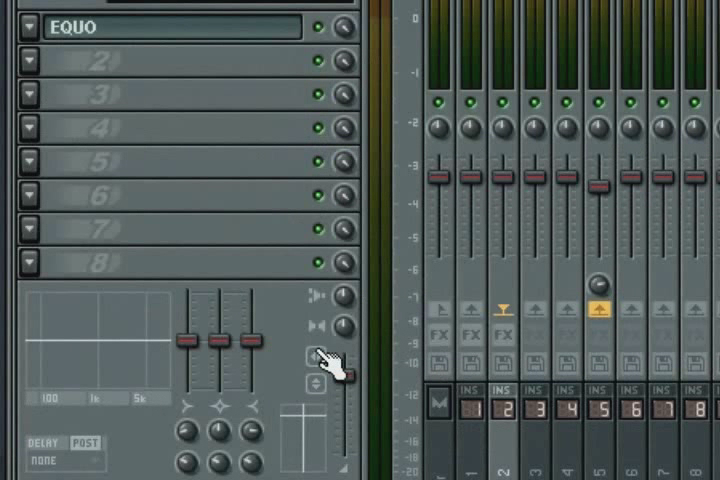
{"action": "left_click", "coordinate": [310, 356]}
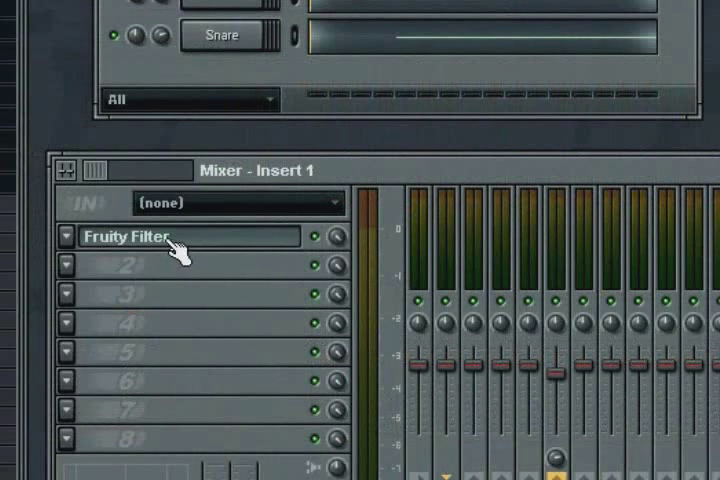
- Open Insert 1's Fruity Filter plugin window to rename it 'Filter'
{"action": "left_click", "coordinate": [130, 237]}
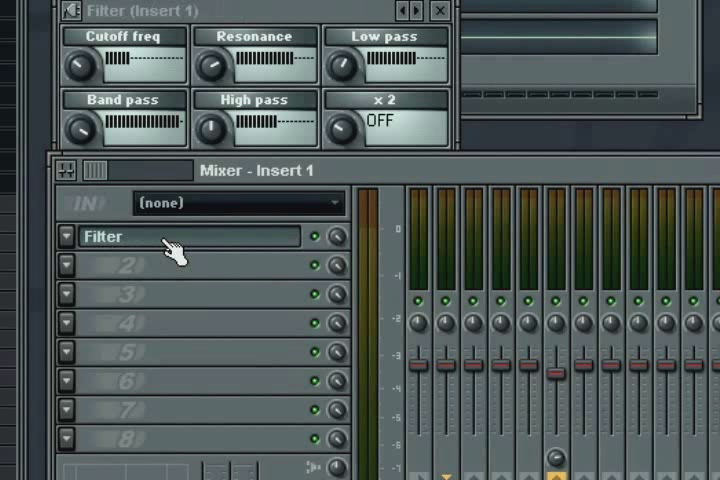
{"action": "mouse_move", "coordinate": [238, 343]}
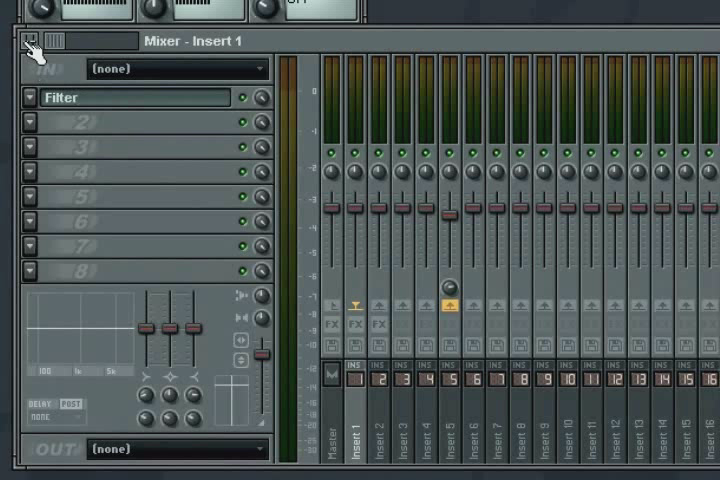
- Load a track preset adding flanger, multiband compressor, stereo enhancer and Reeverb 2 to Insert 1
{"action": "left_click", "coordinate": [40, 40]}
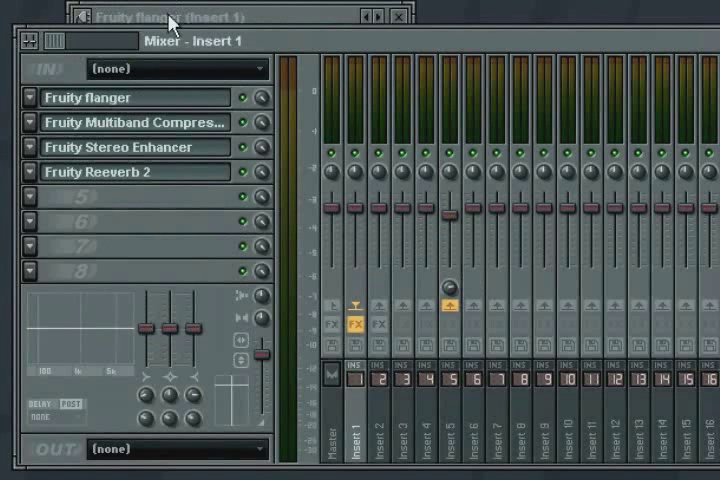
{"action": "left_click", "coordinate": [398, 17]}
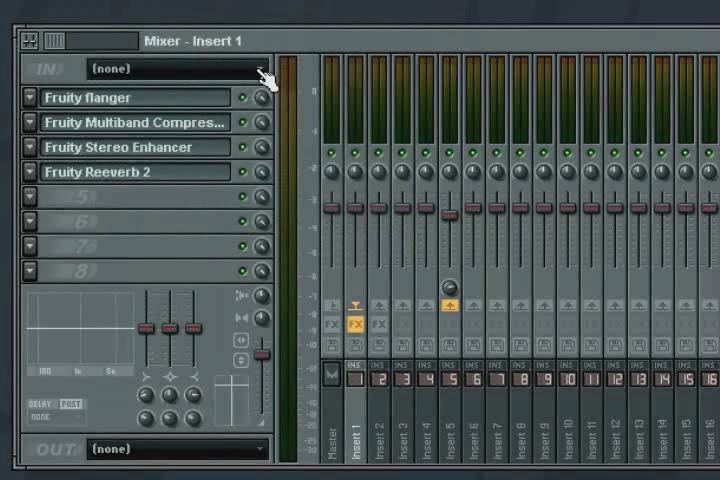
{"action": "mouse_move", "coordinate": [150, 105]}
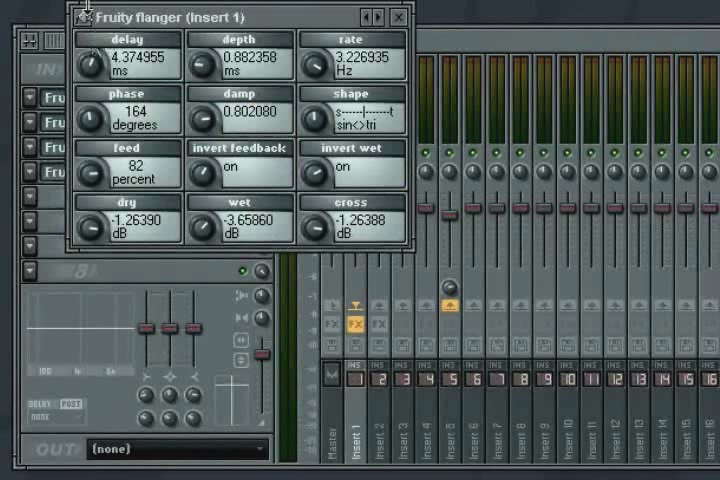
- Enable Smart disable in the Fruity flanger's plugin options menu
{"action": "left_click", "coordinate": [82, 18]}
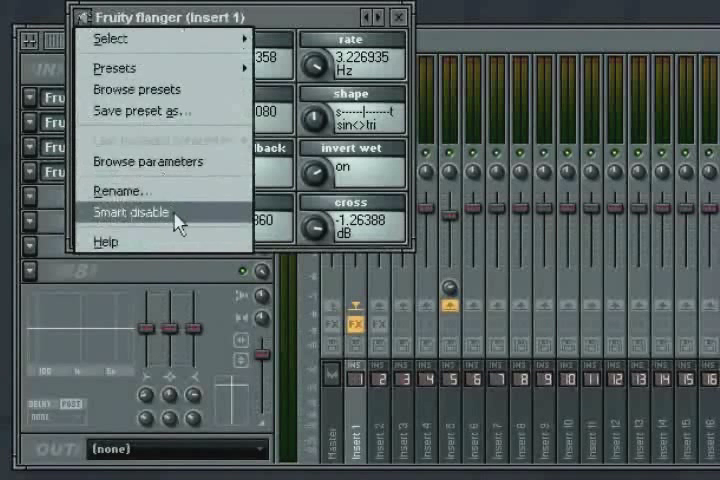
{"action": "left_click", "coordinate": [135, 212]}
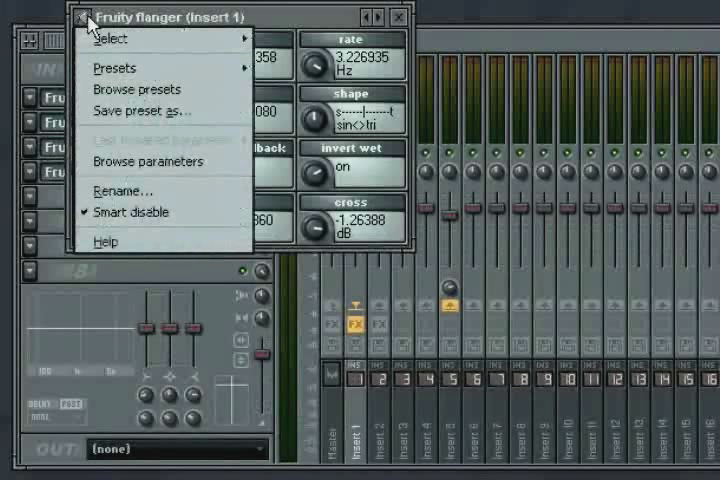